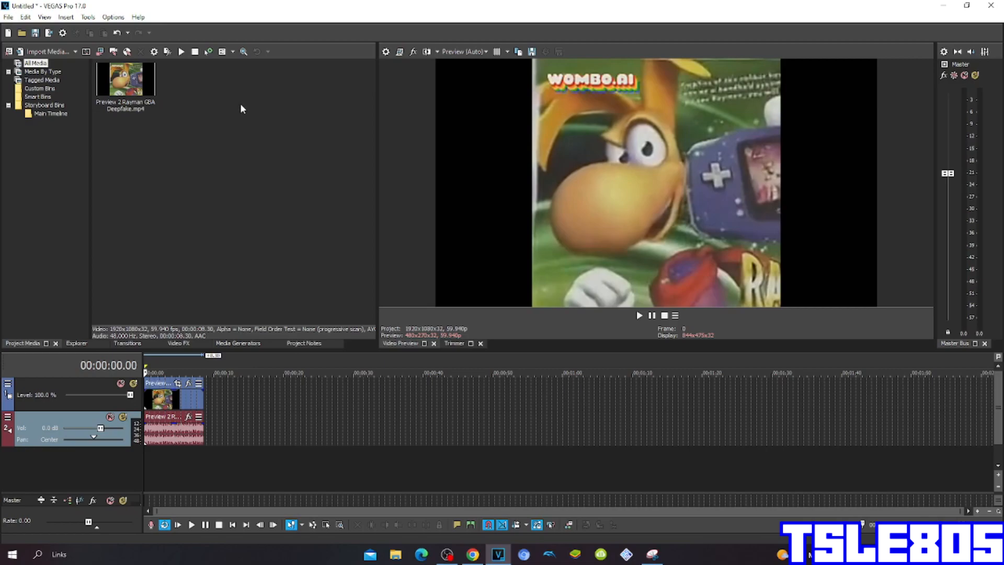
pyautogui.moveTo(230, 111)
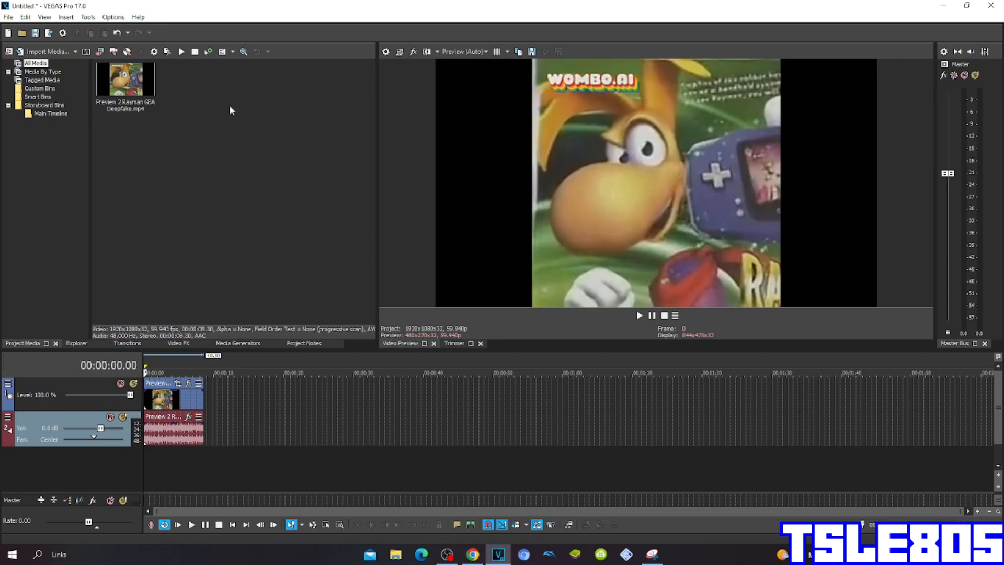
pyautogui.moveTo(141, 130)
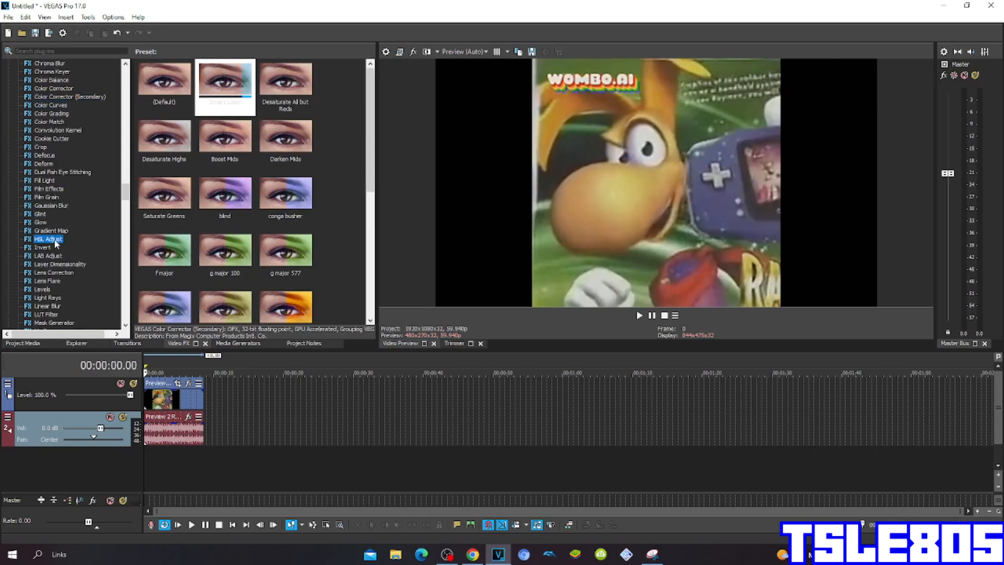
# Drop an HSL Adjust preset from Video FX onto the Rayman video event
pyautogui.click(49, 239)
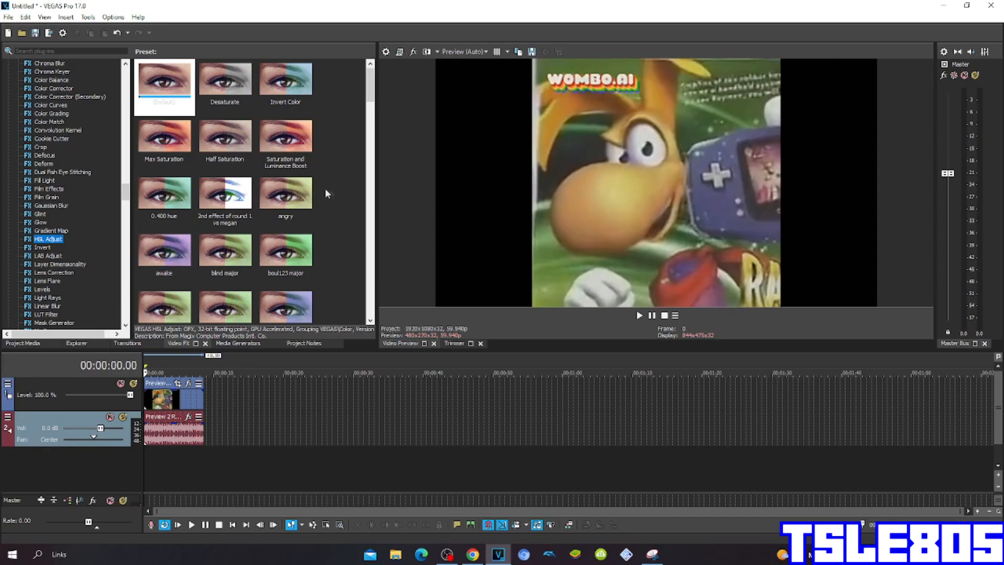
pyautogui.click(285, 78)
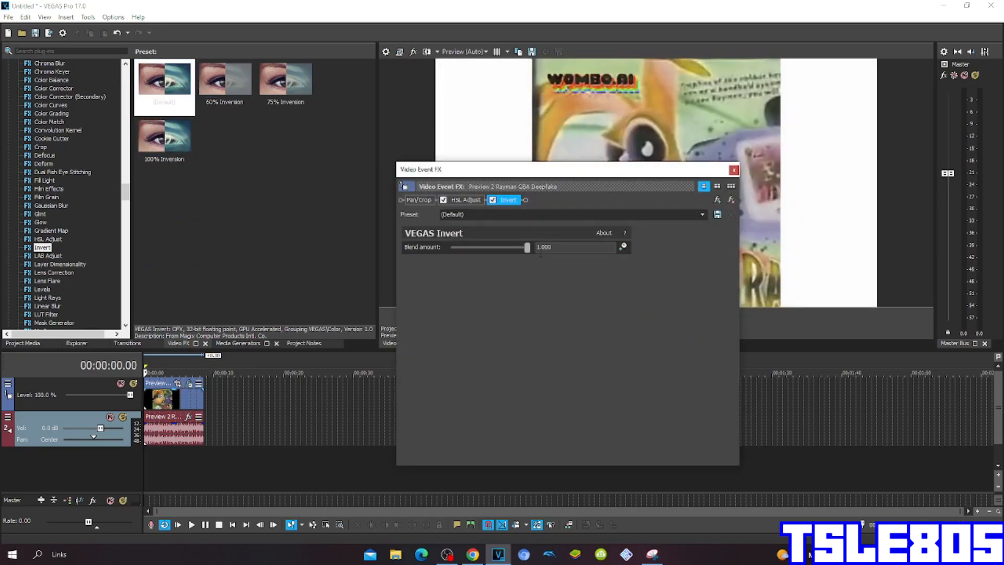
# Close the Video Event FX window after adding the Default Invert preset
pyautogui.click(734, 170)
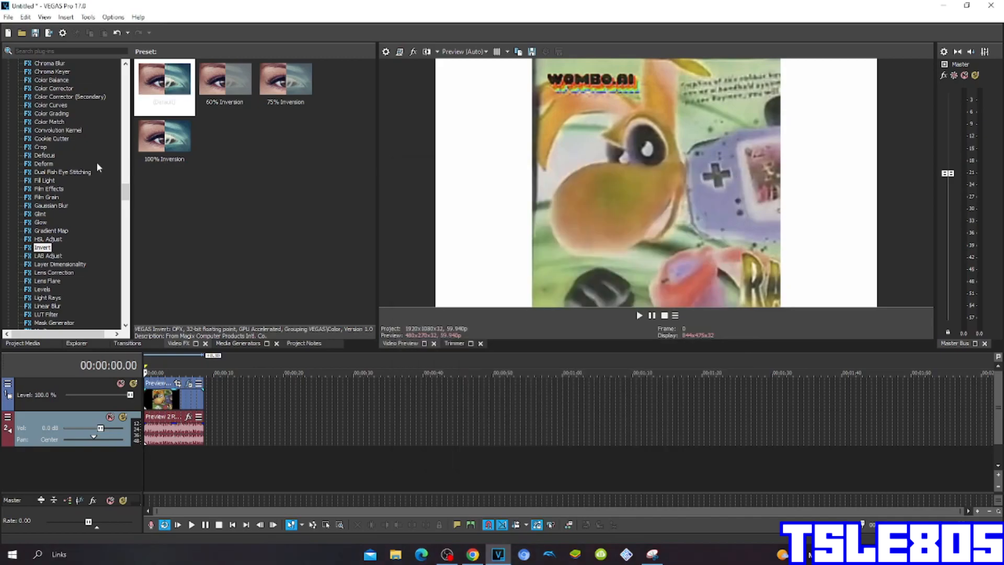
pyautogui.click(69, 154)
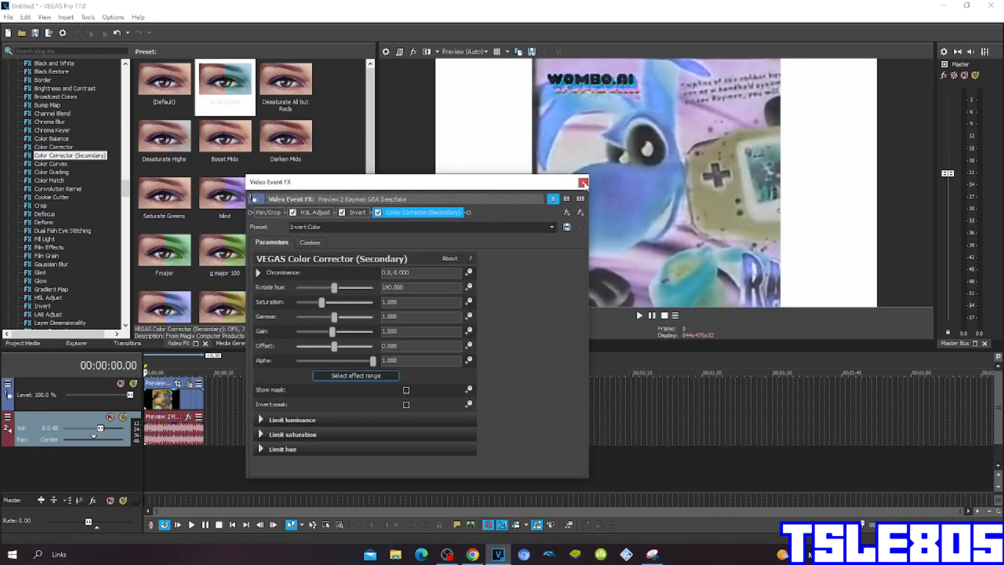
# Close the Video Event FX window after adding the Color Corrector (Secondary) Invert Color preset
pyautogui.click(584, 183)
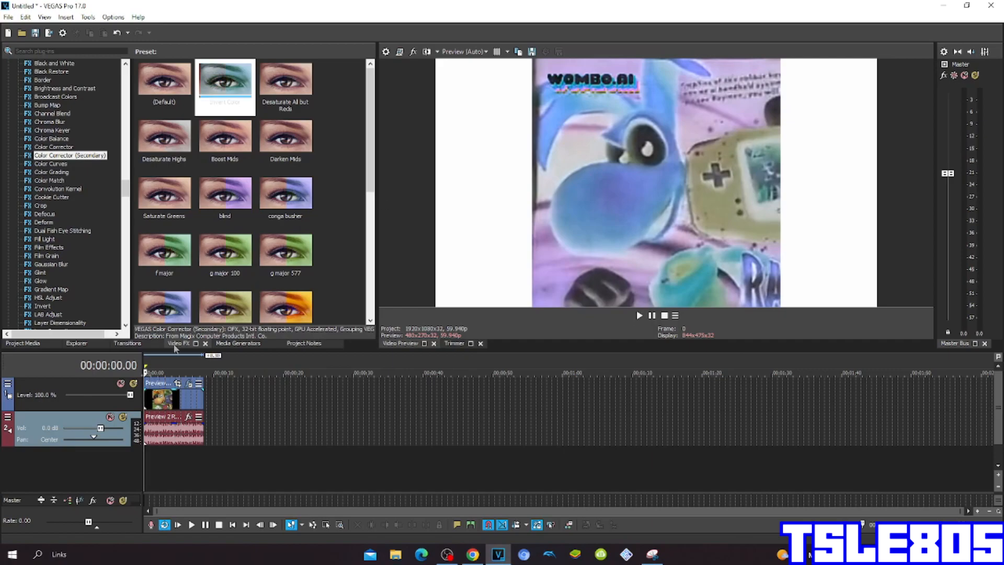
pyautogui.moveTo(176, 422); pyautogui.dragTo(177, 438)
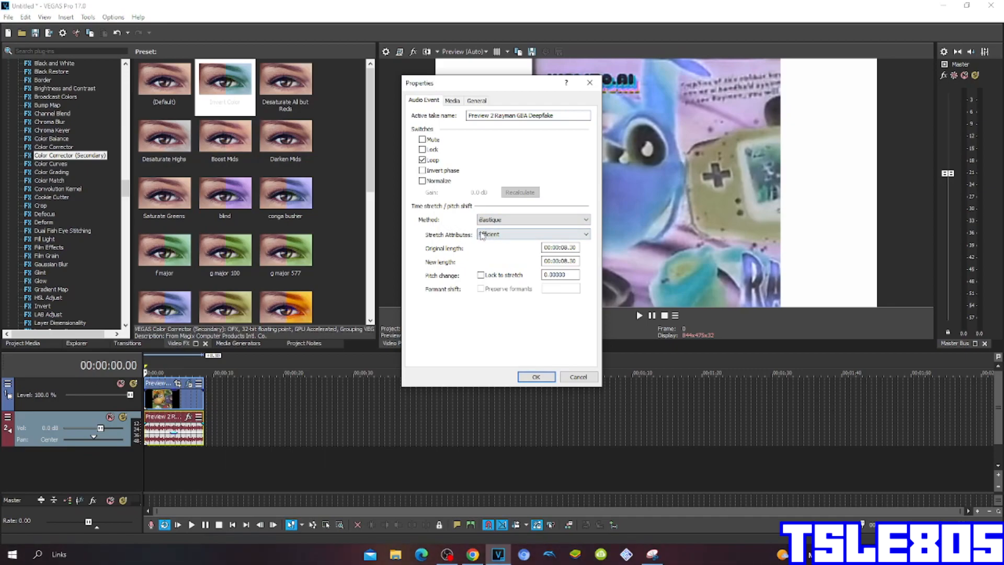
# Set the audio event's stretch attributes to élastique Pro, then duplicate the audio track
pyautogui.click(531, 233)
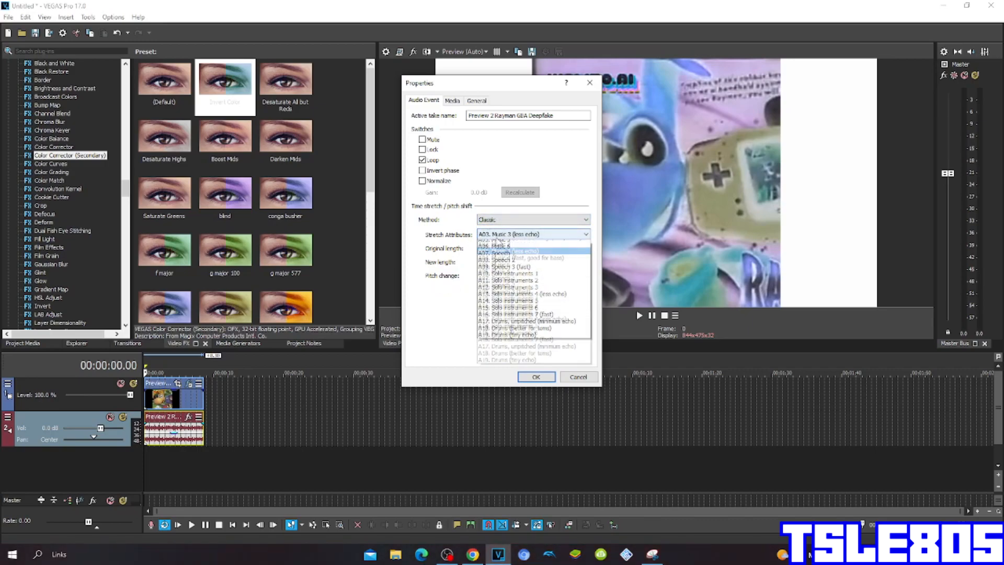
pyautogui.click(516, 321)
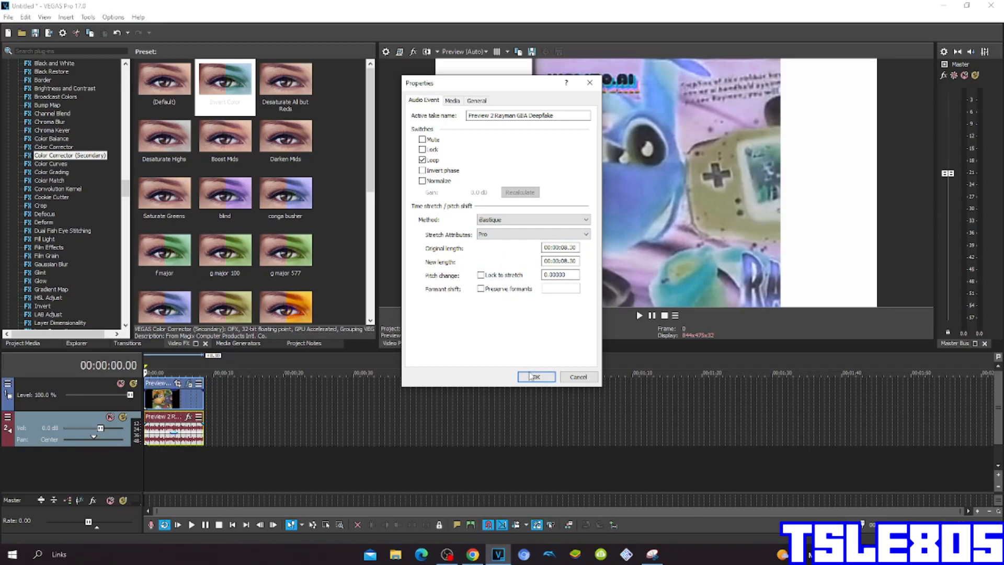
pyautogui.click(536, 376)
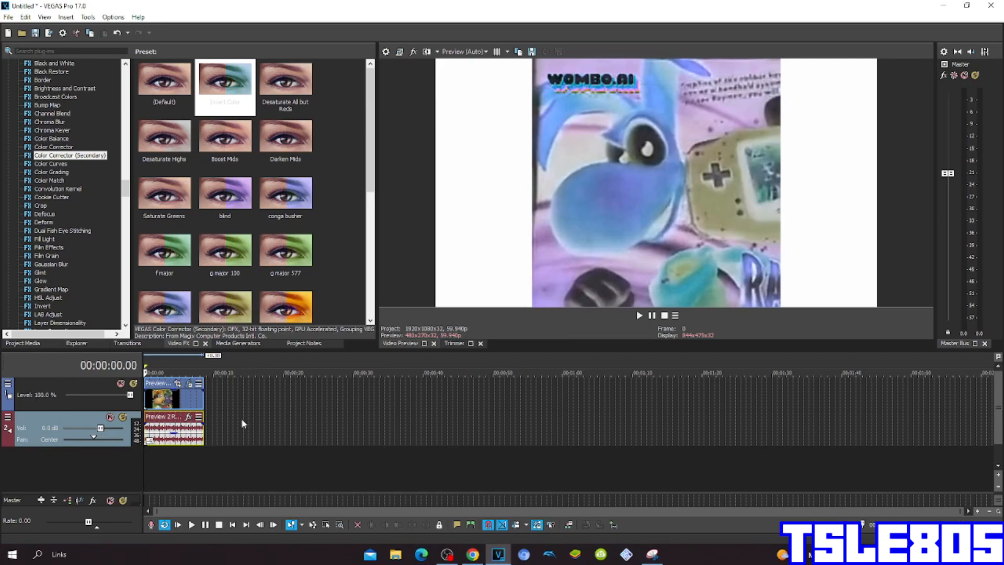
pyautogui.rightClick(246, 423)
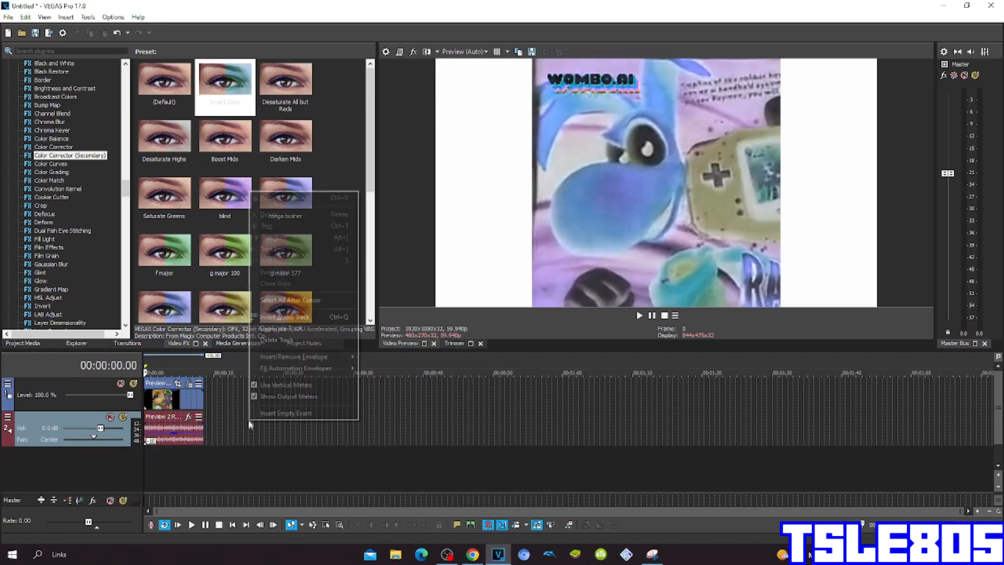
pyautogui.click(285, 316)
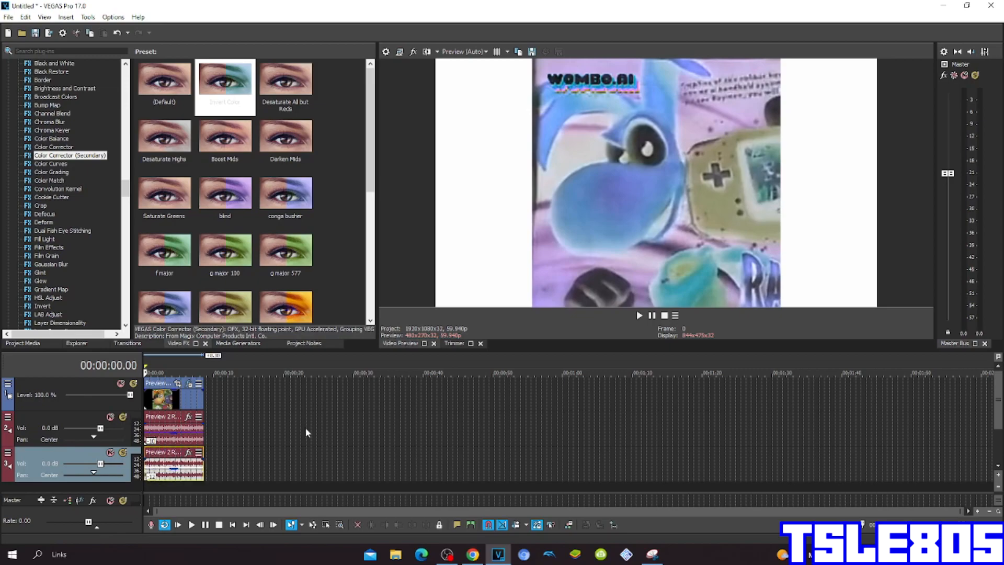
pyautogui.moveTo(464, 550)
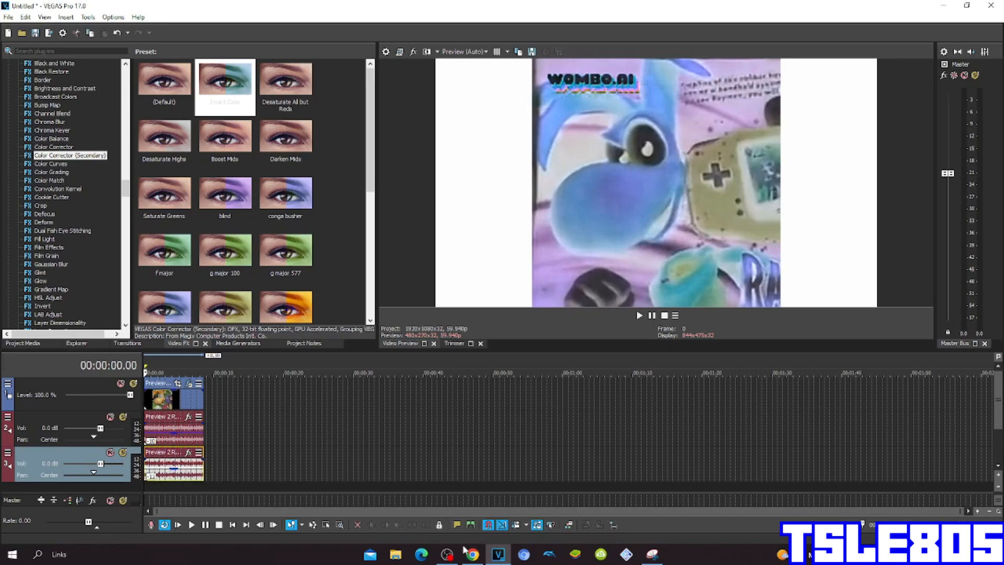
pyautogui.moveTo(499, 398)
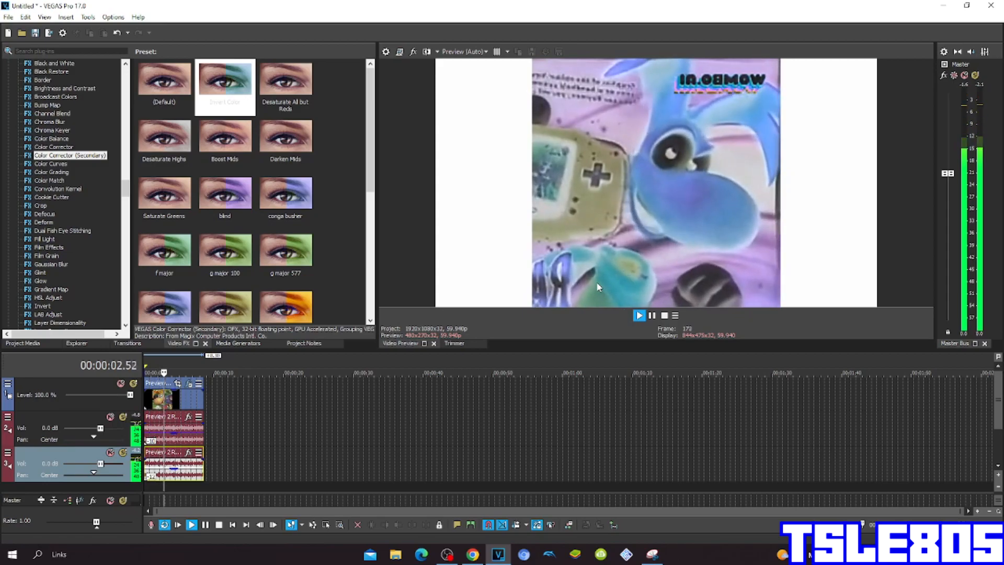
# Play the inverted Rayman clip in the Video Preview, then stop playback
pyautogui.click(639, 315)
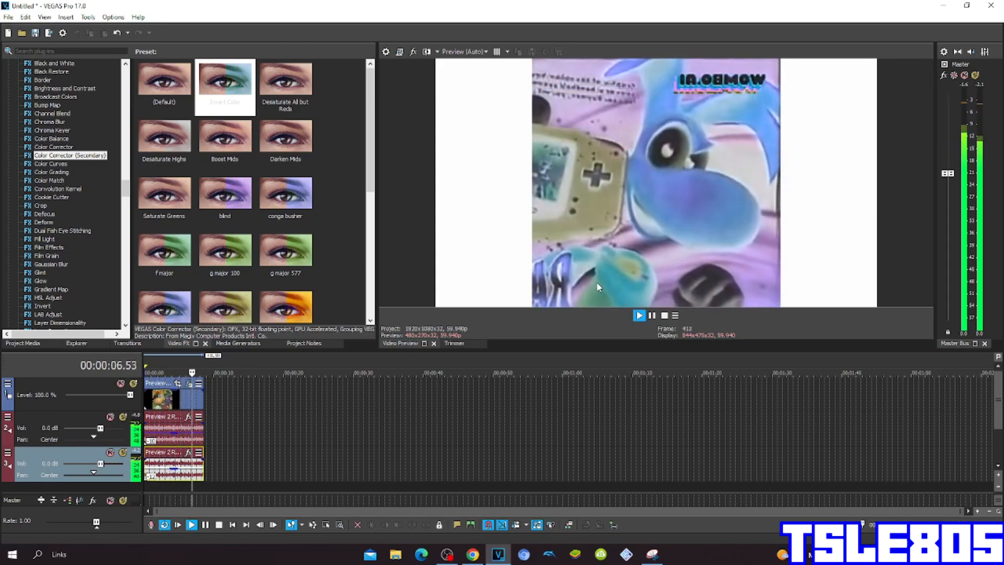
pyautogui.click(651, 315)
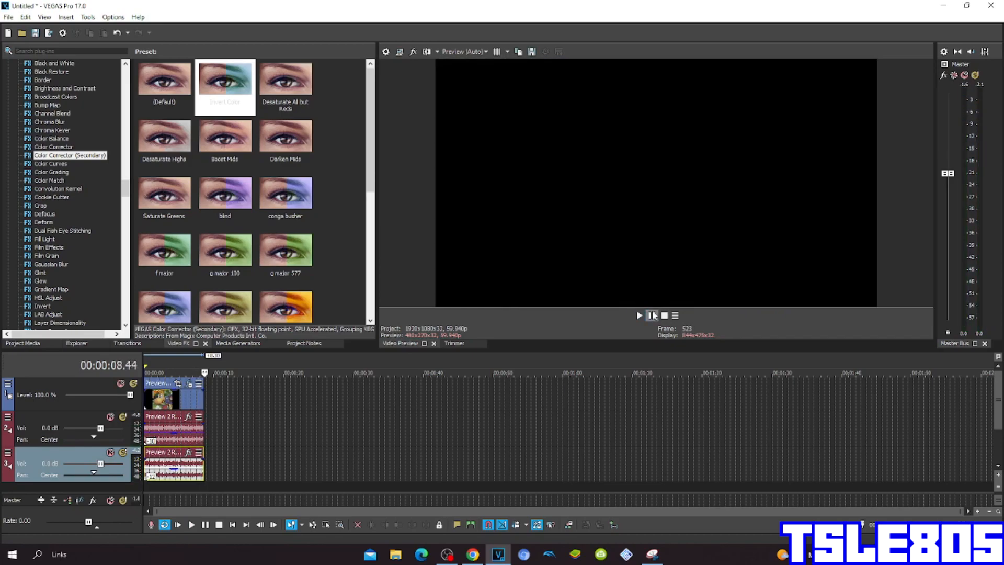